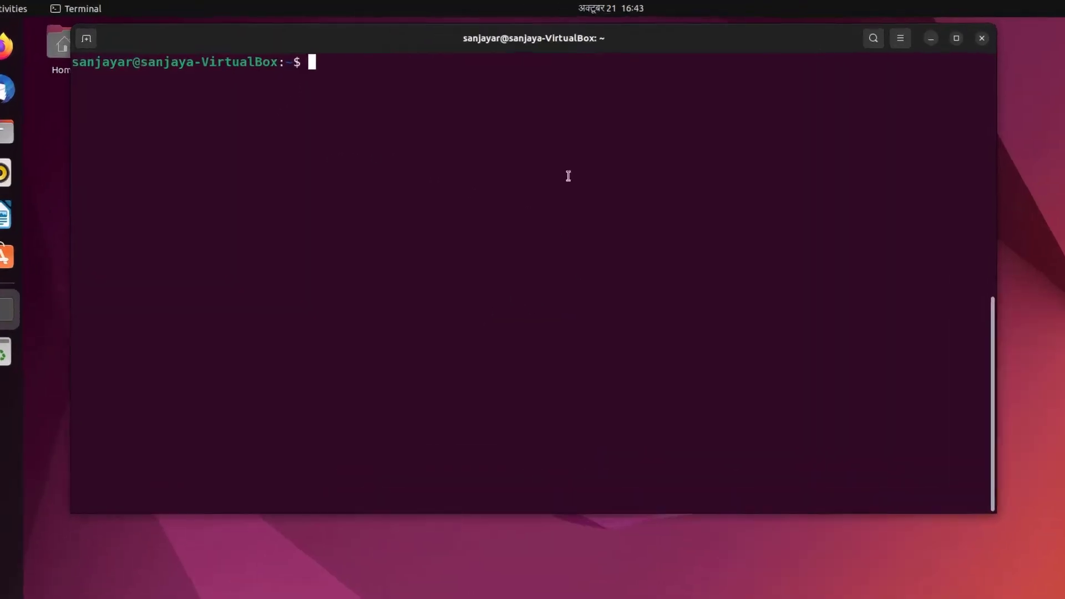
Run hostname to print the current hostname, sanjaya-VirtualBox.
text(hostna)
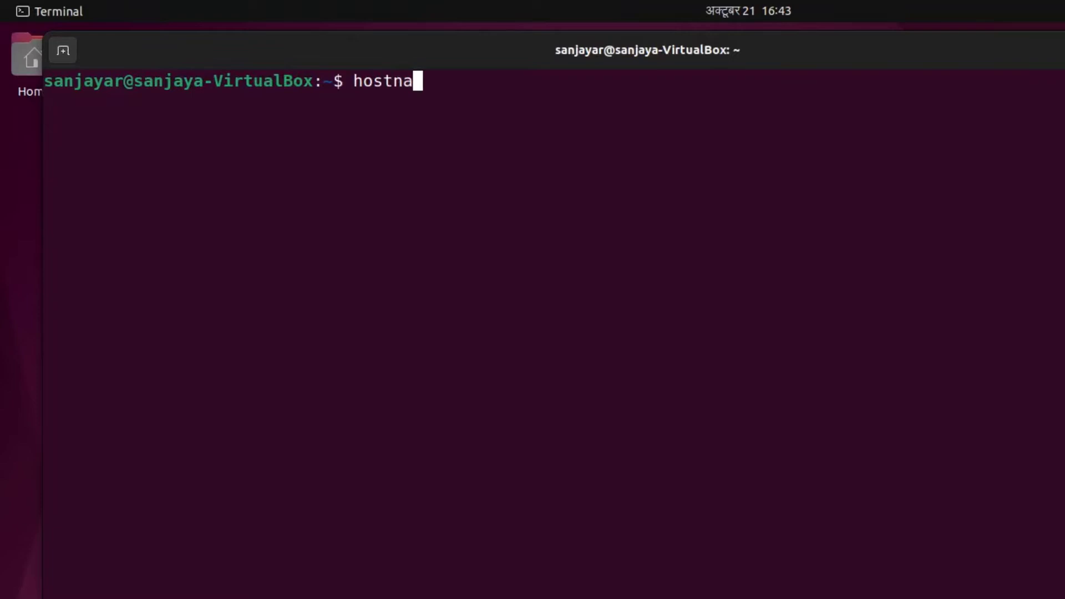
key(Return)
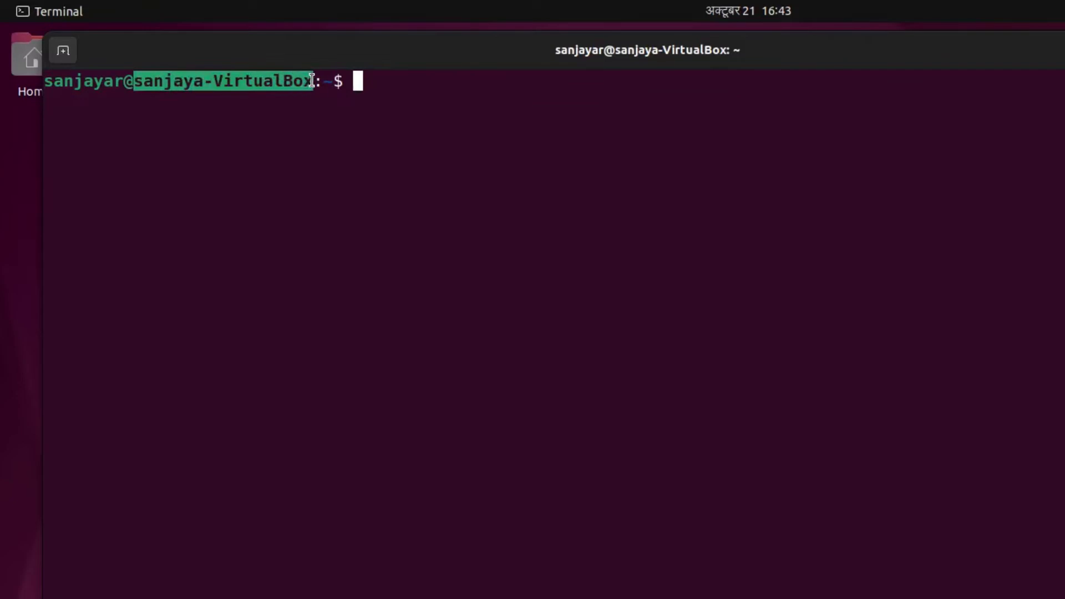
mouse_move(533, 106)
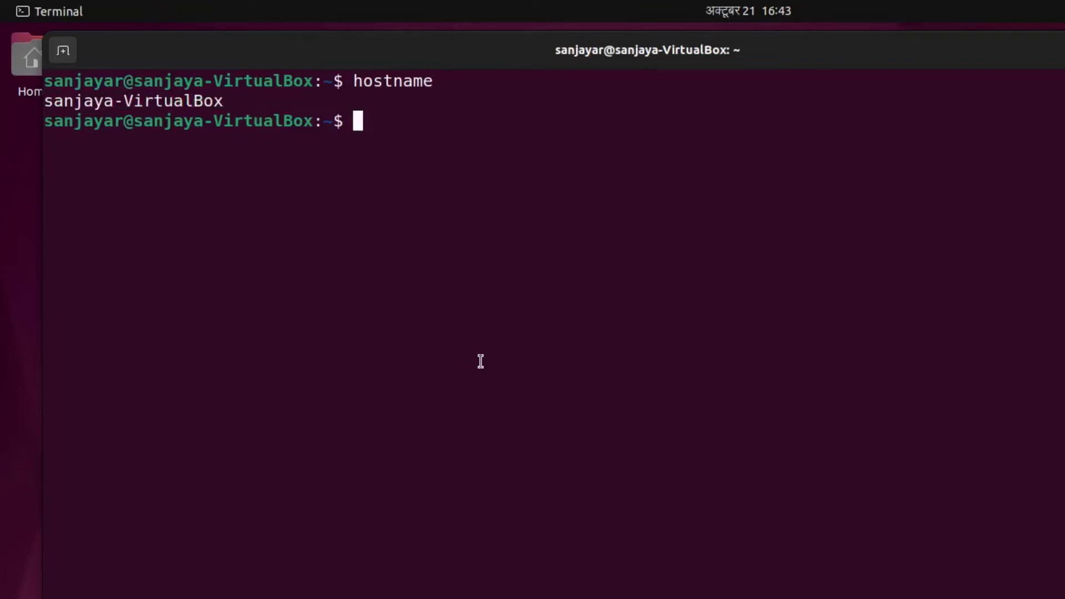
Run hostnamectl set-hostname systemadmin, then select the unchanged hostname in the prompt.
text(hostnamectl set-h)
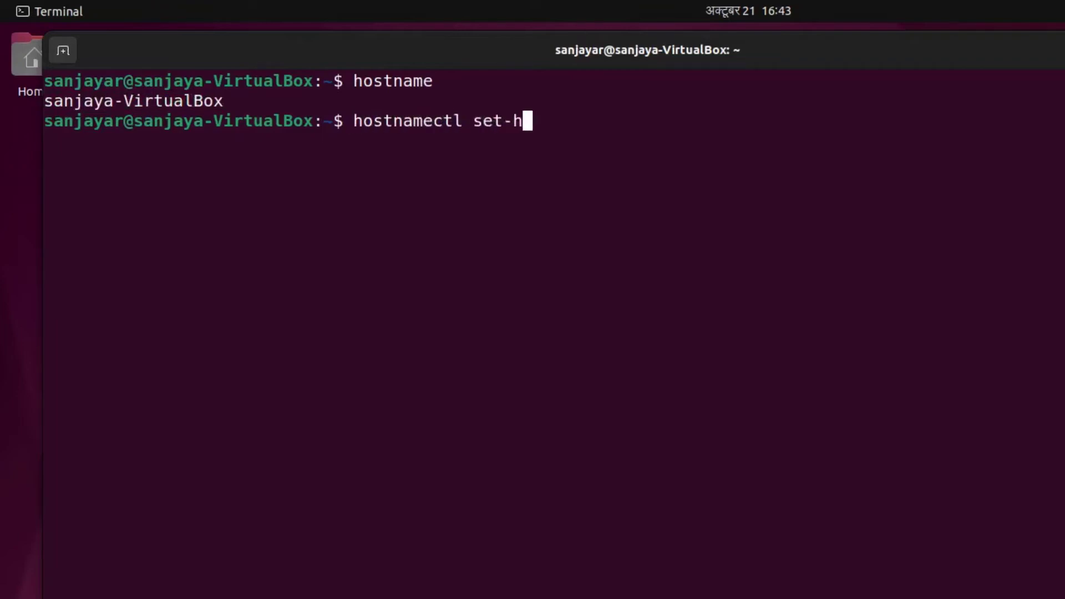
text(ostname)
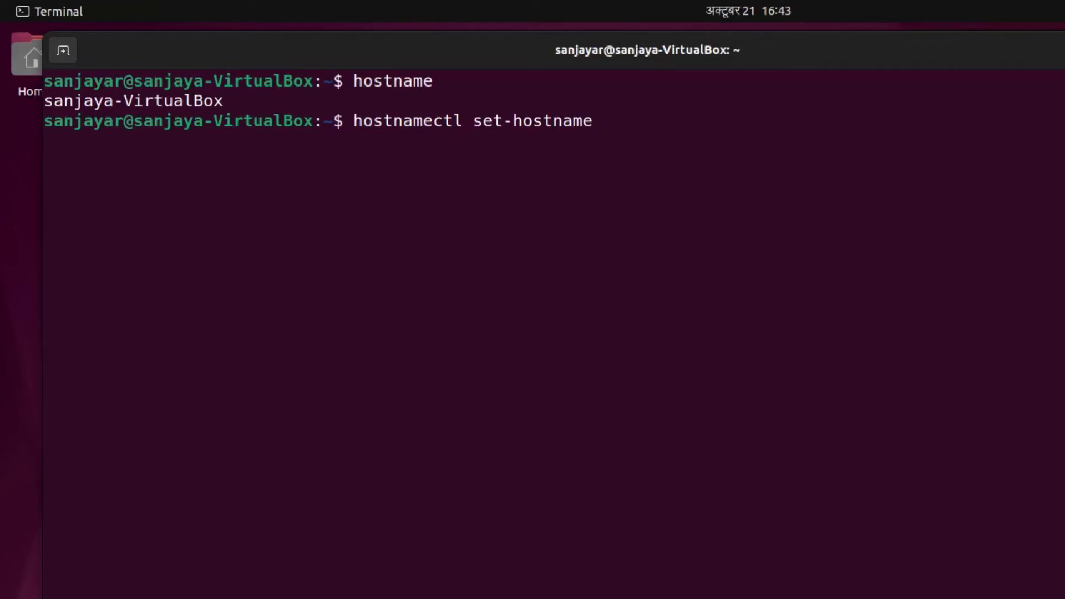
text(sys)
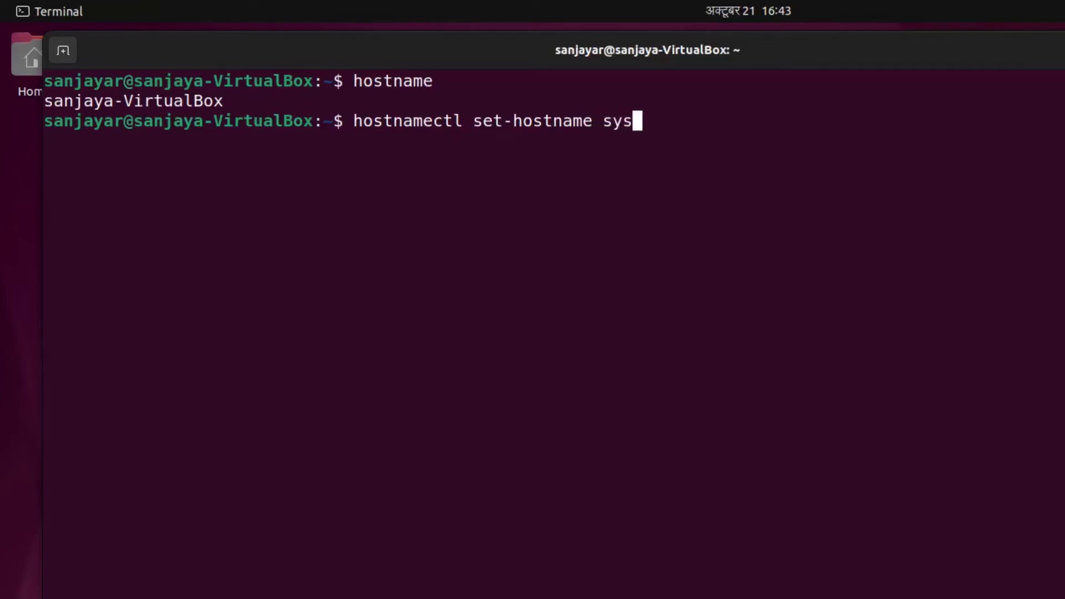
text(temad)
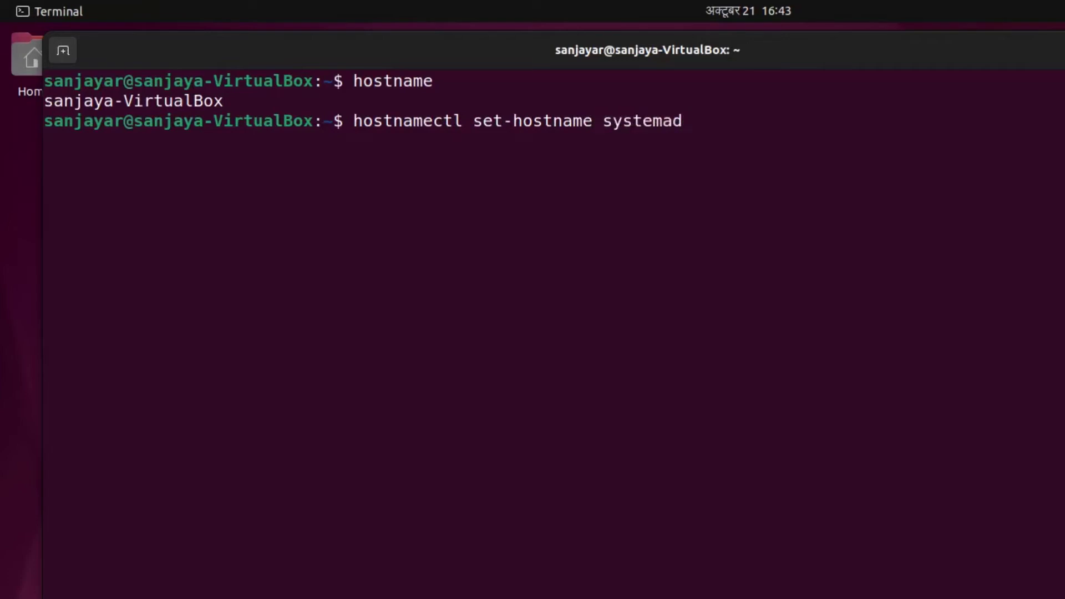
text(min)
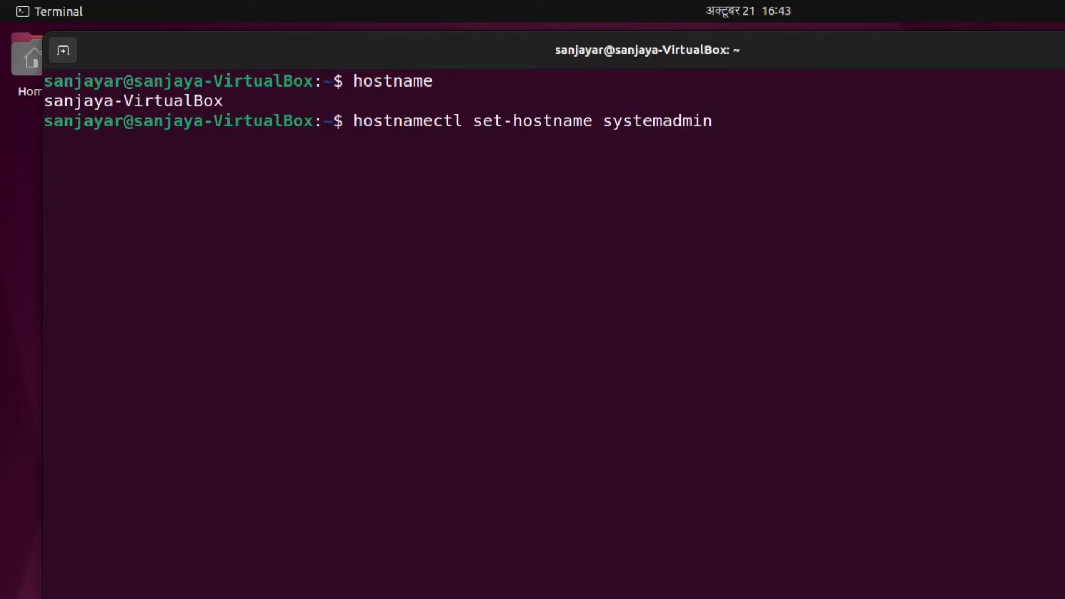
key(Return)
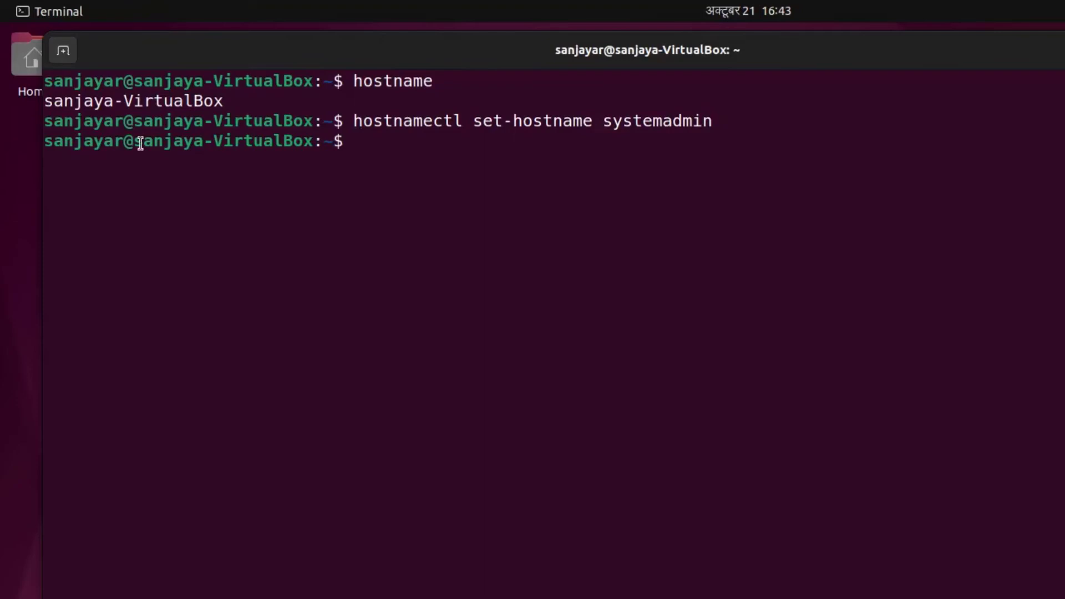
double_click(224, 140)
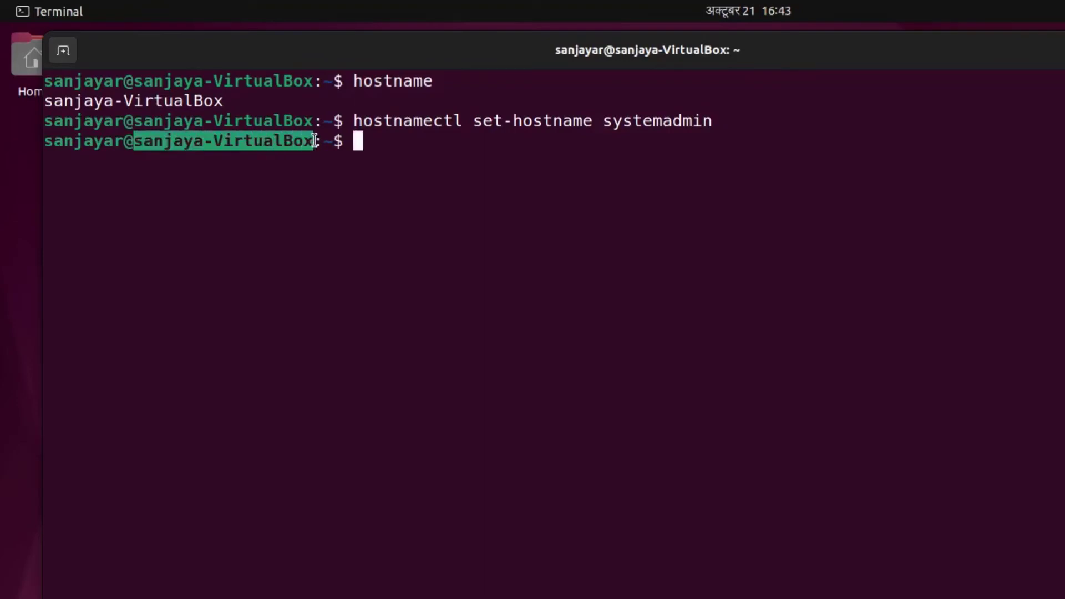
mouse_move(457, 188)
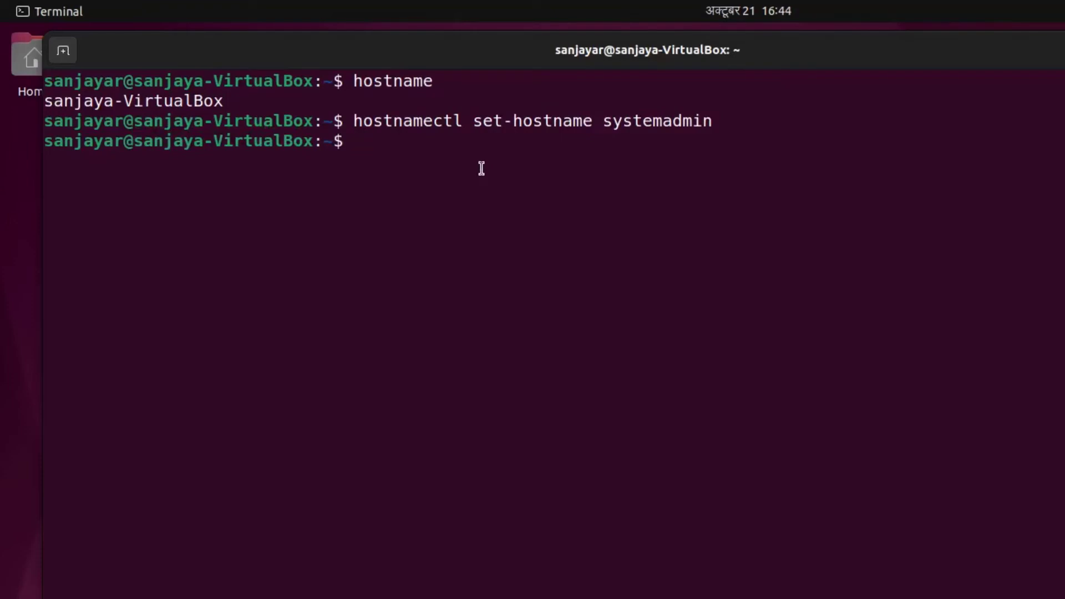
Restart the shell with exec bash so the prompt shows systemadmin.
text(exec ba)
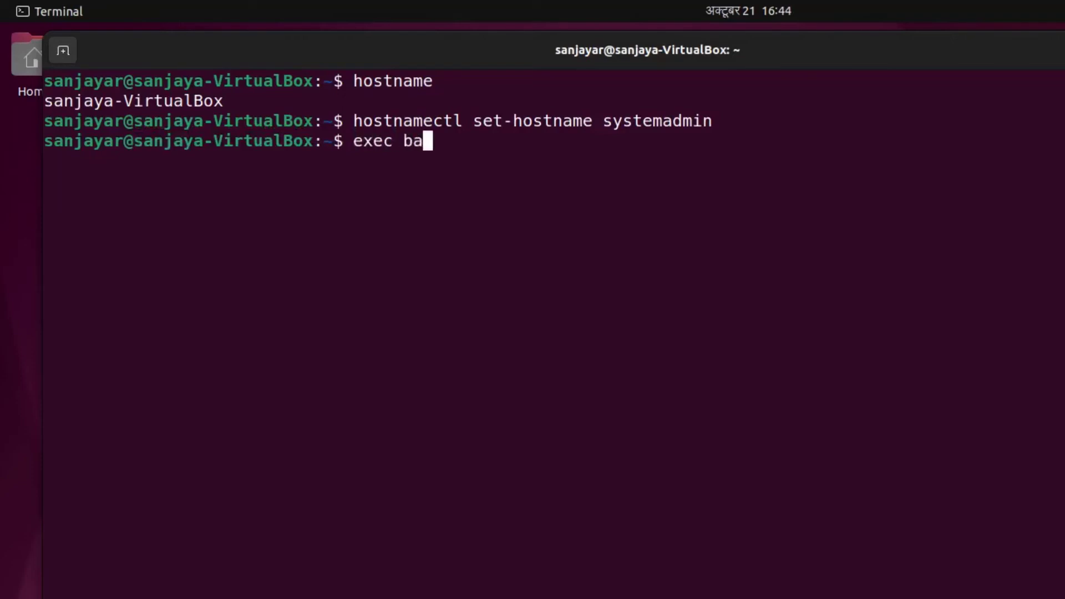
key(Return)
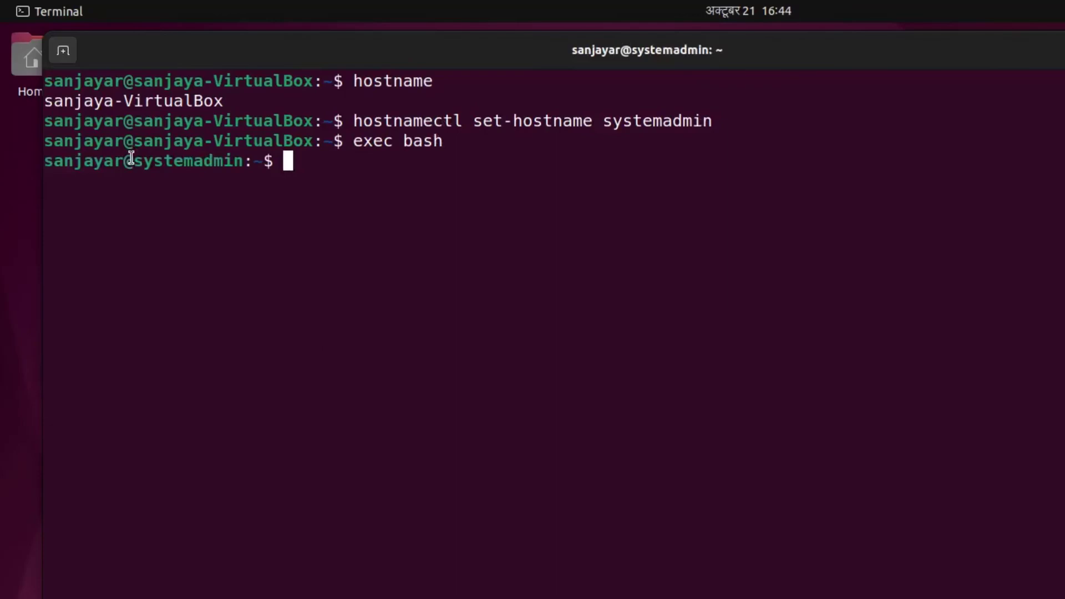
mouse_move(481, 217)
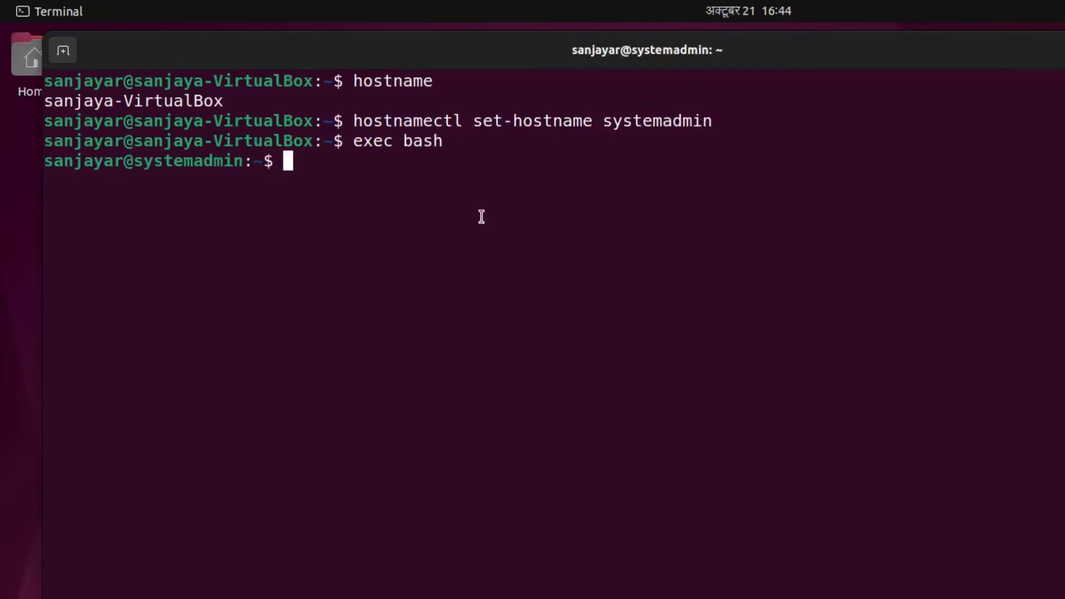
key(Return)
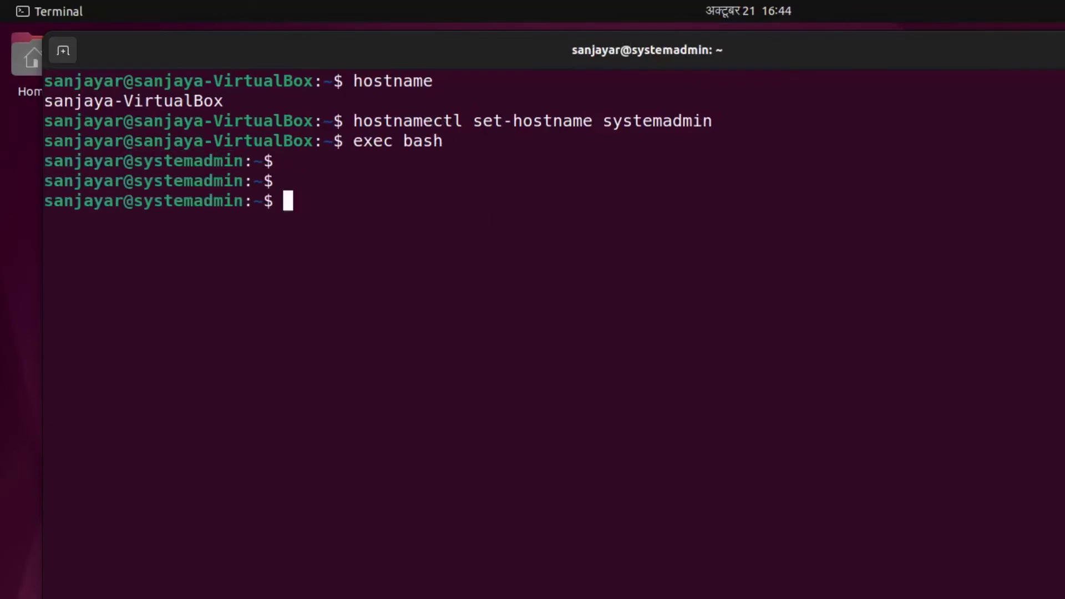